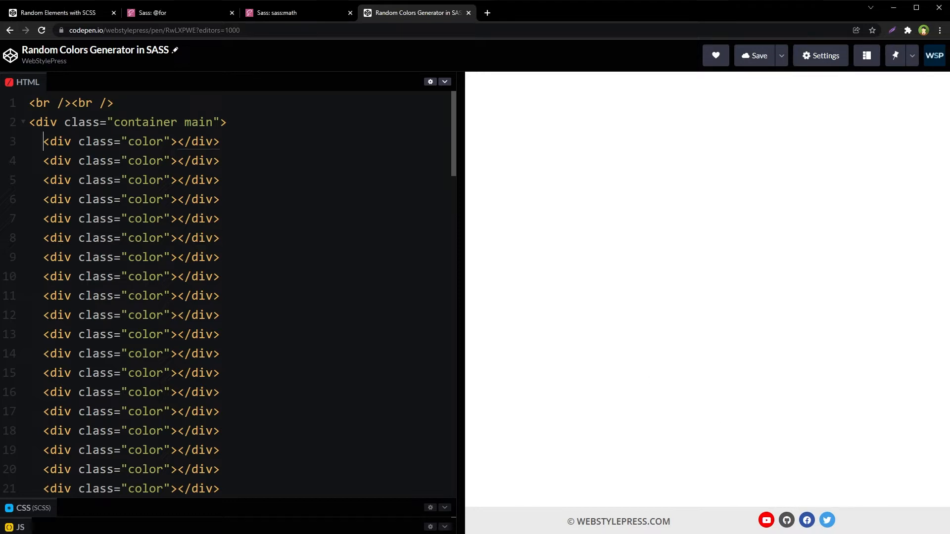
- Select the container class name in the HTML, then scroll down to the SCSS flexbox rules
double_click(144, 123)
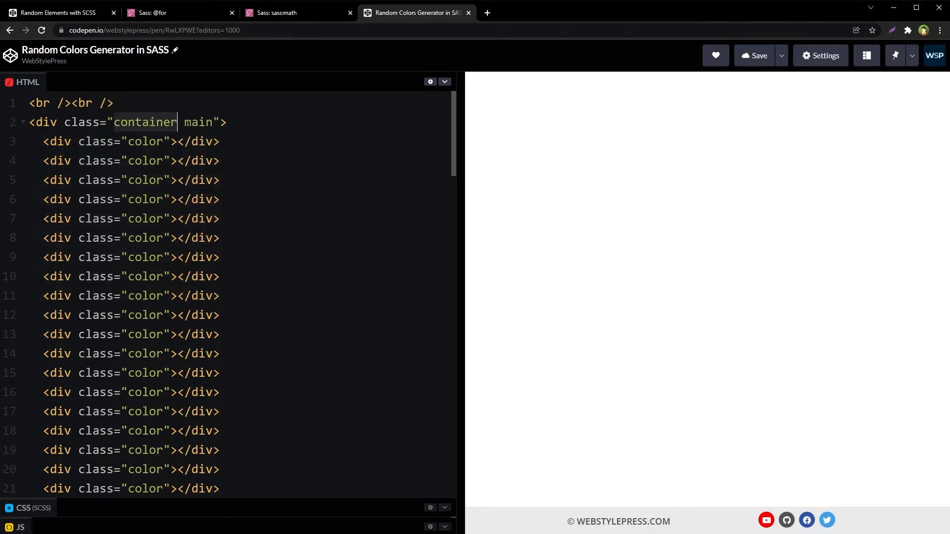
scroll("down", 3)
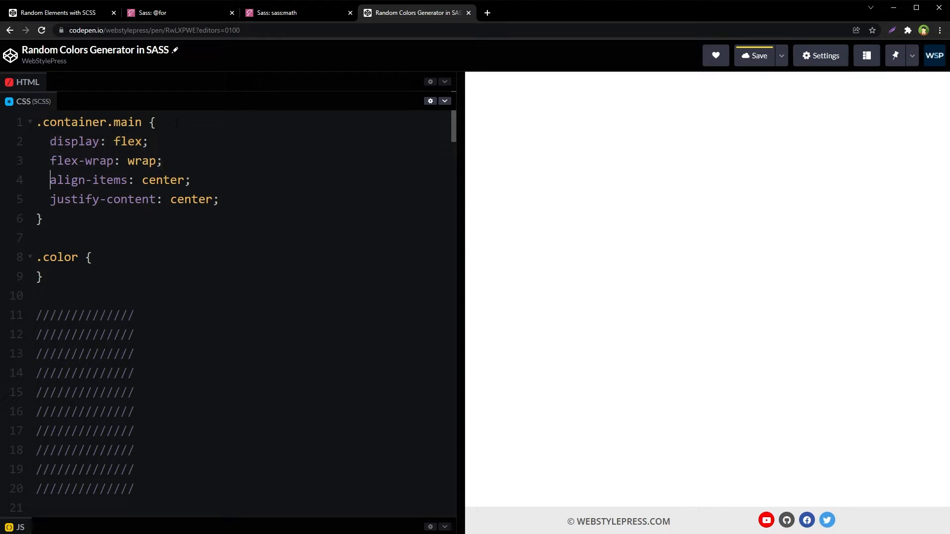
- Highlight the container's two alignment declarations and point out the color class on the HTML divs
left_click_drag(50, 180, 218, 199)
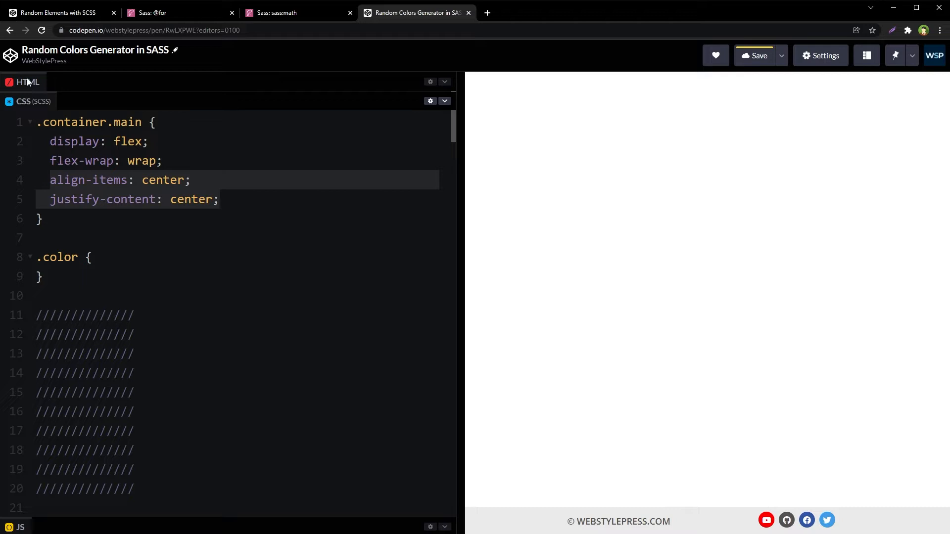
left_click(23, 82)
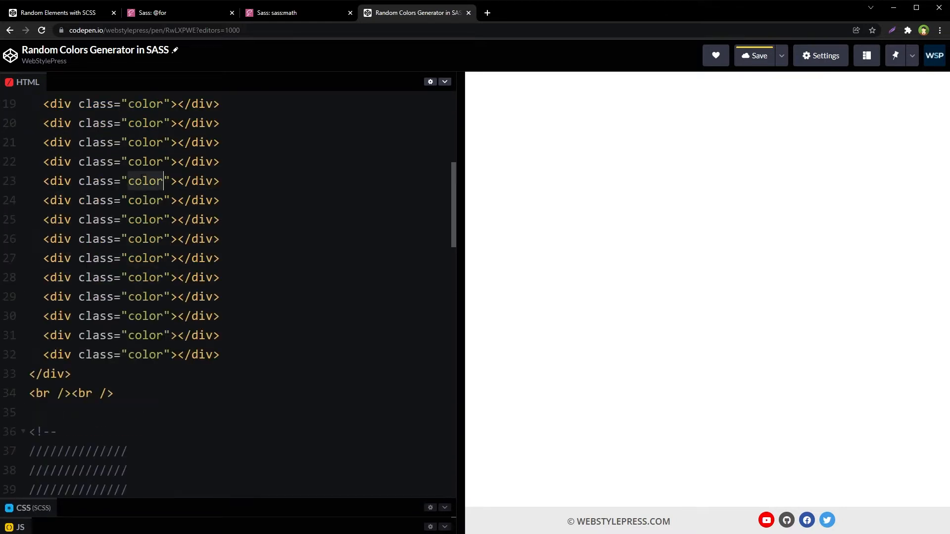
left_click(27, 124)
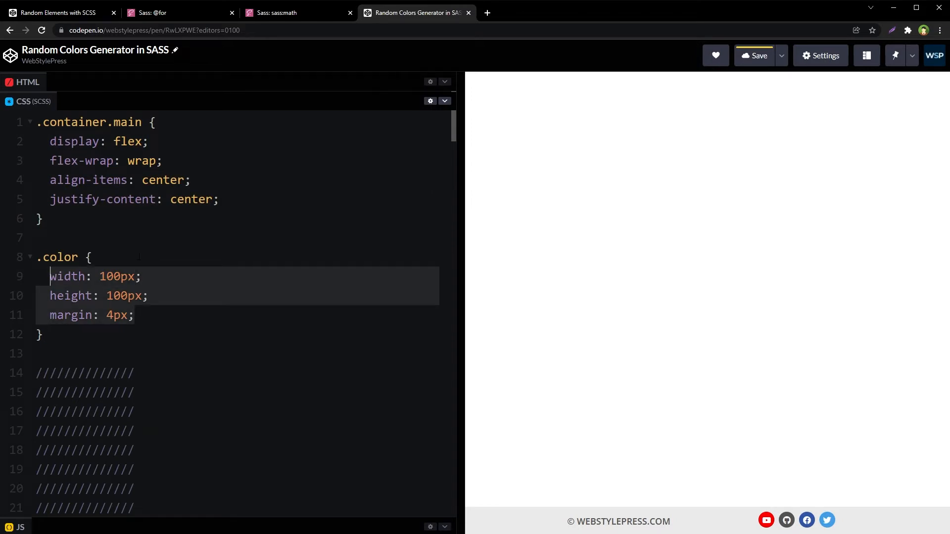
- Add background-color: var(--circle-color); to .color and begin an &:nth-child(1) { selector
type("background-color: var(--circle-color);")
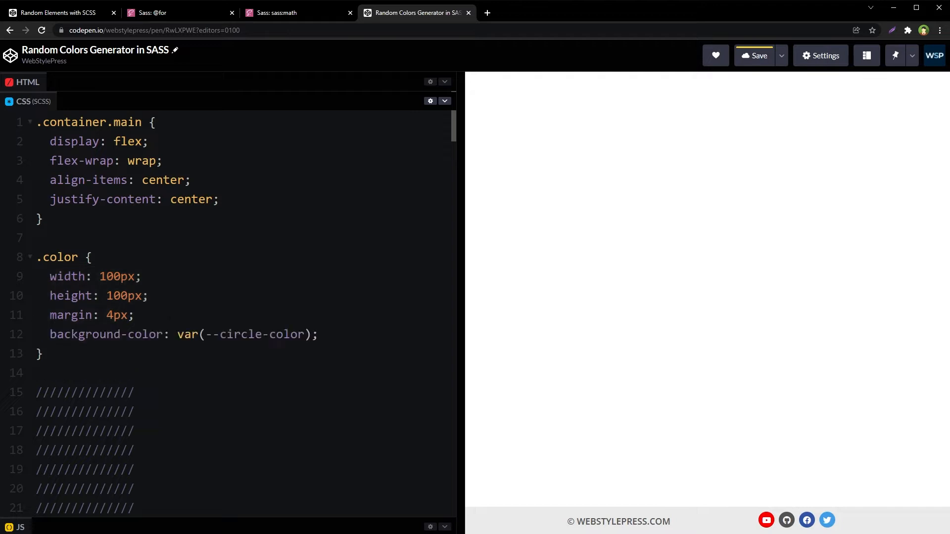
left_click(164, 335)
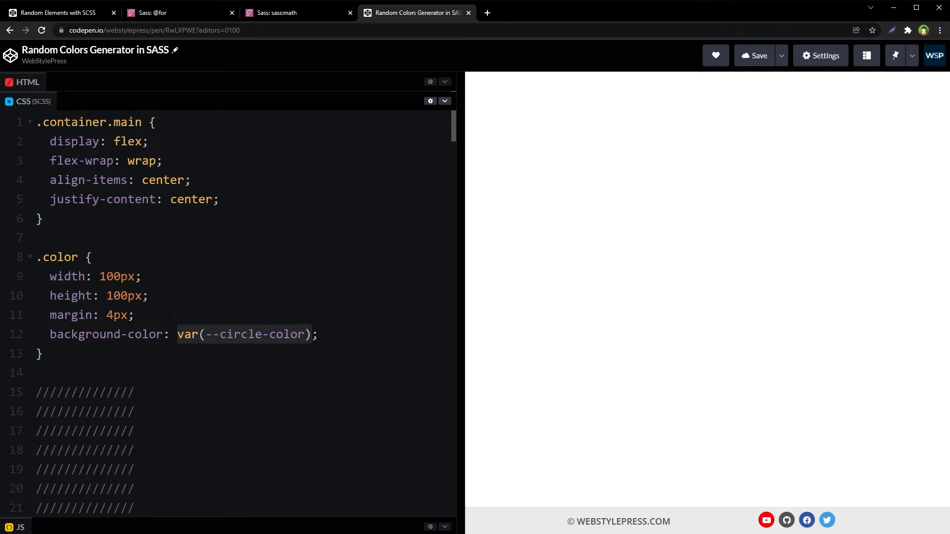
key("Enter")
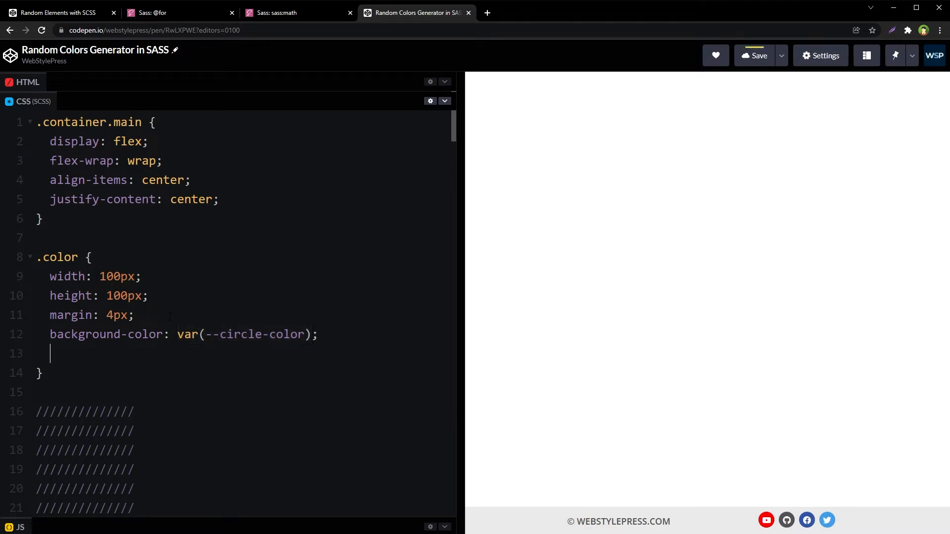
type("&:")
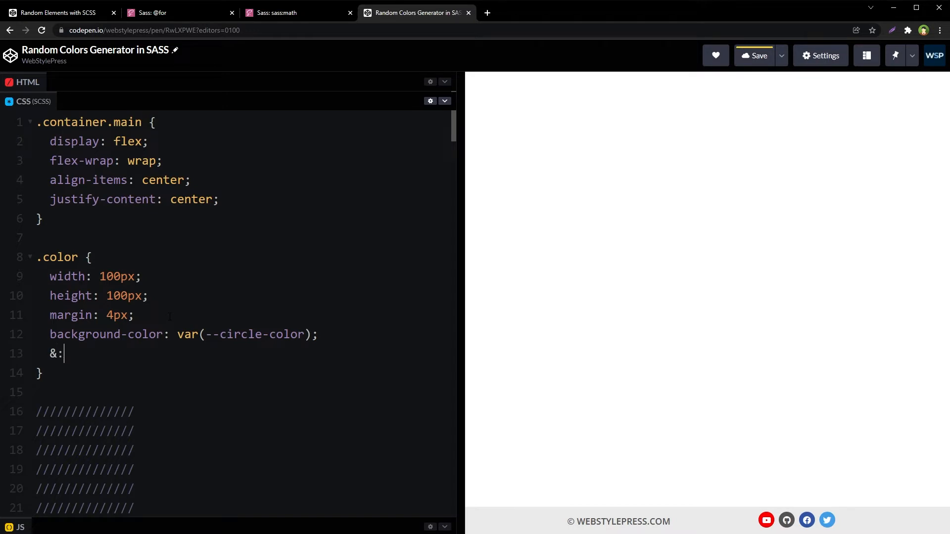
type("nth-chi")
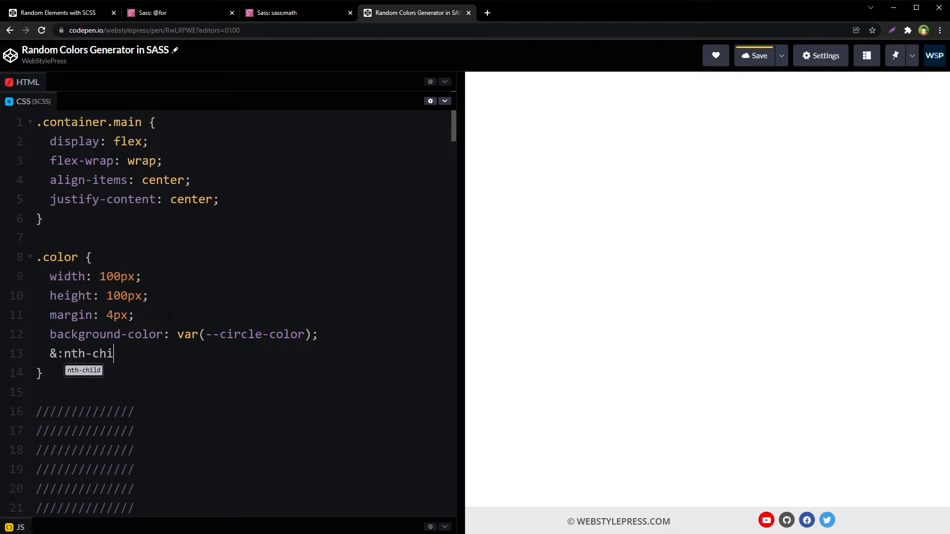
type("ld(1)")
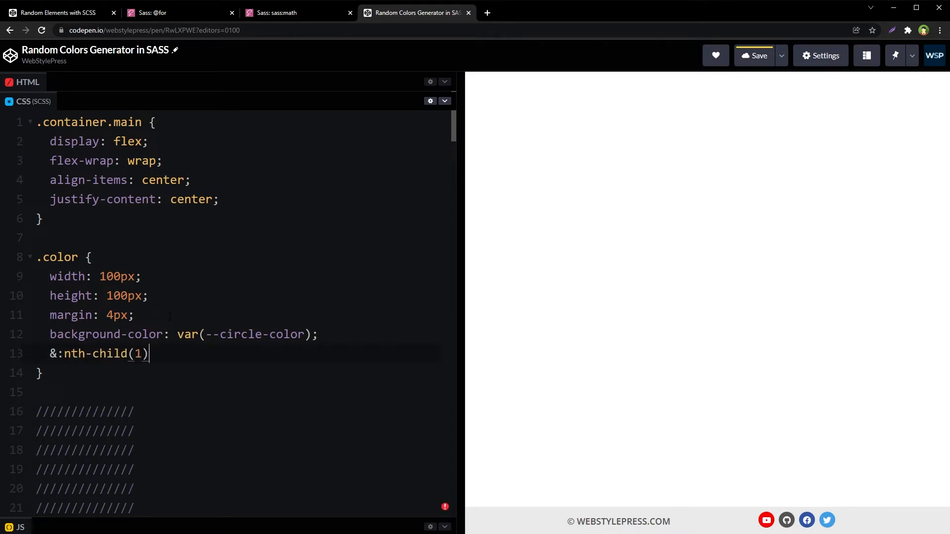
type("{")
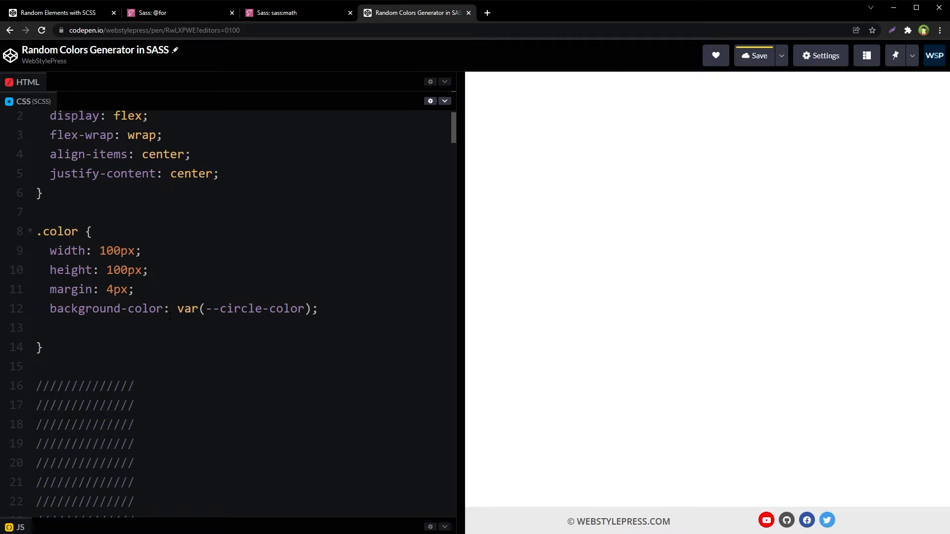
type("@for $i from 0 through 30 {}")
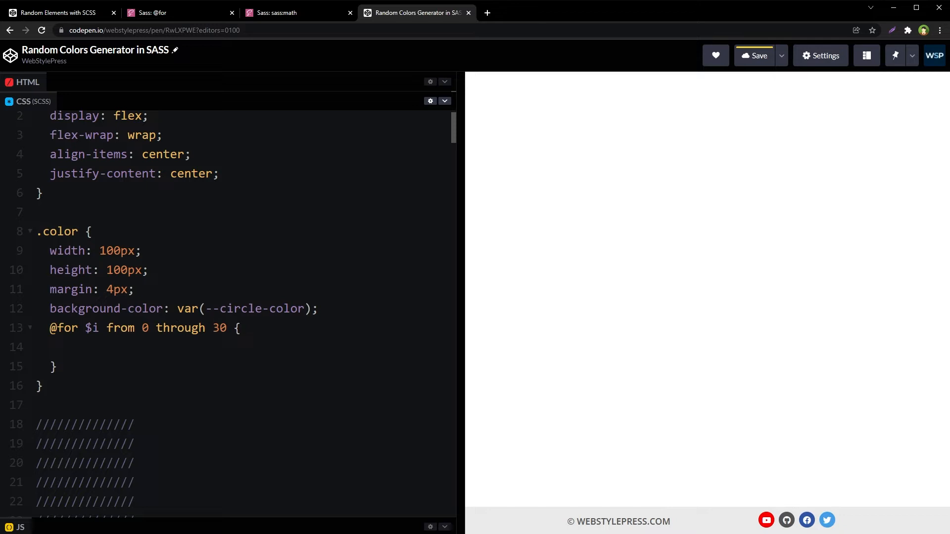
type("&:nth-child(#{$i}) {")
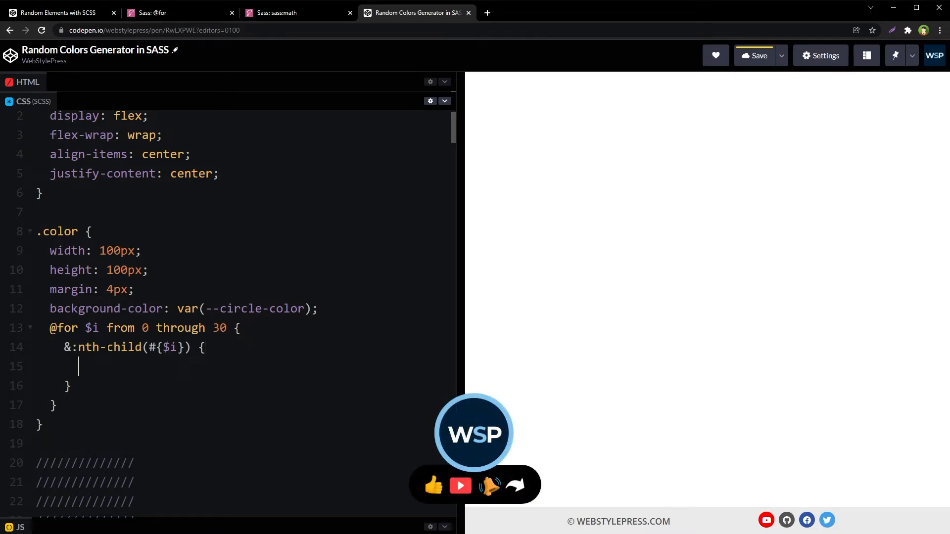
double_click(108, 348)
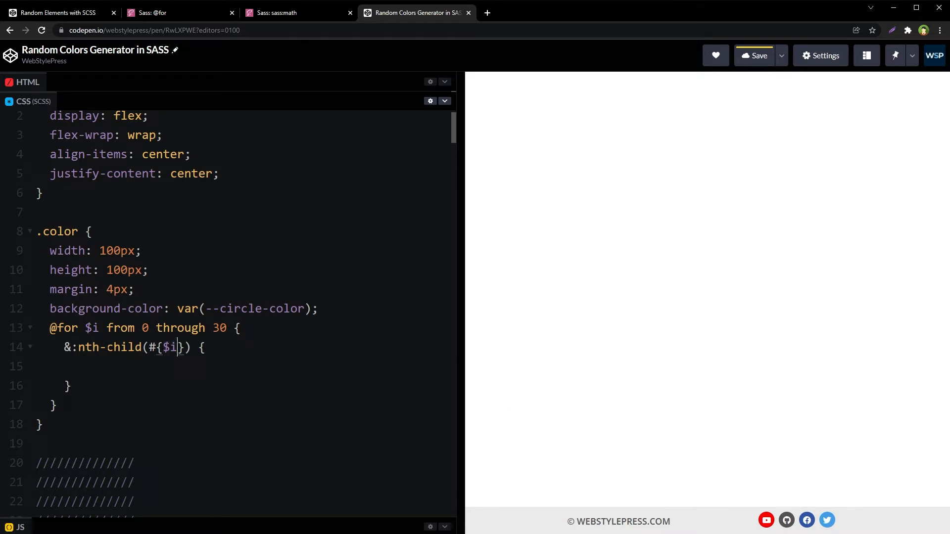
left_click(149, 309)
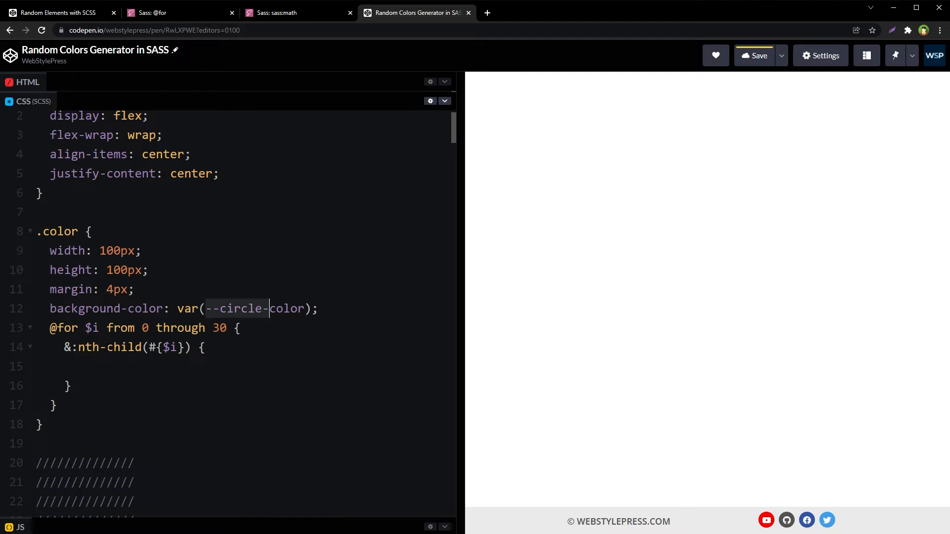
left_click(76, 367)
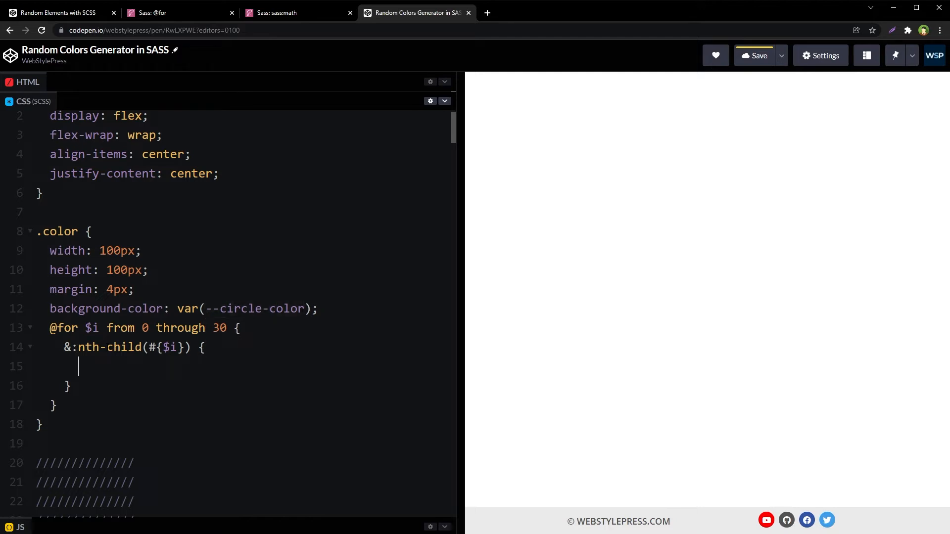
- In the nth-child block, set --circle-color: #{rgba(color,color,color)};
type("--circle-color:")
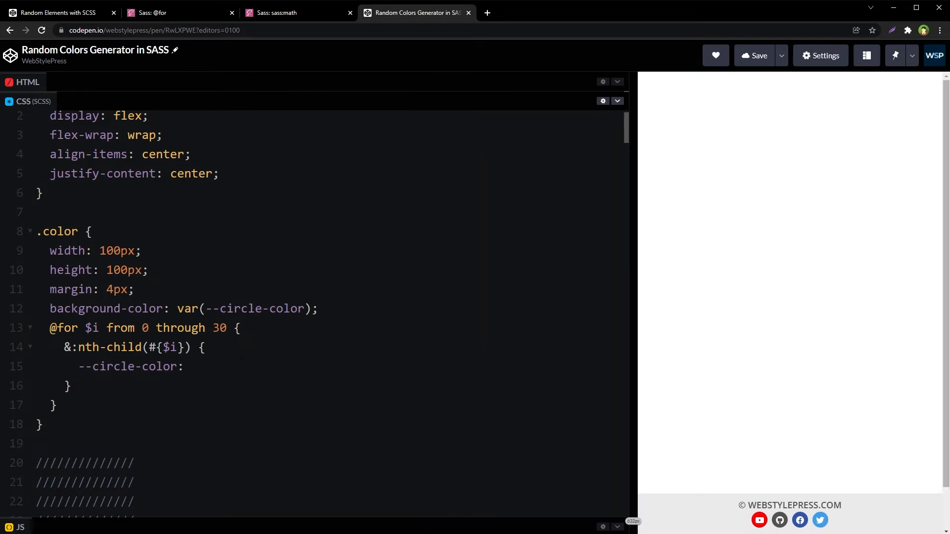
type(";")
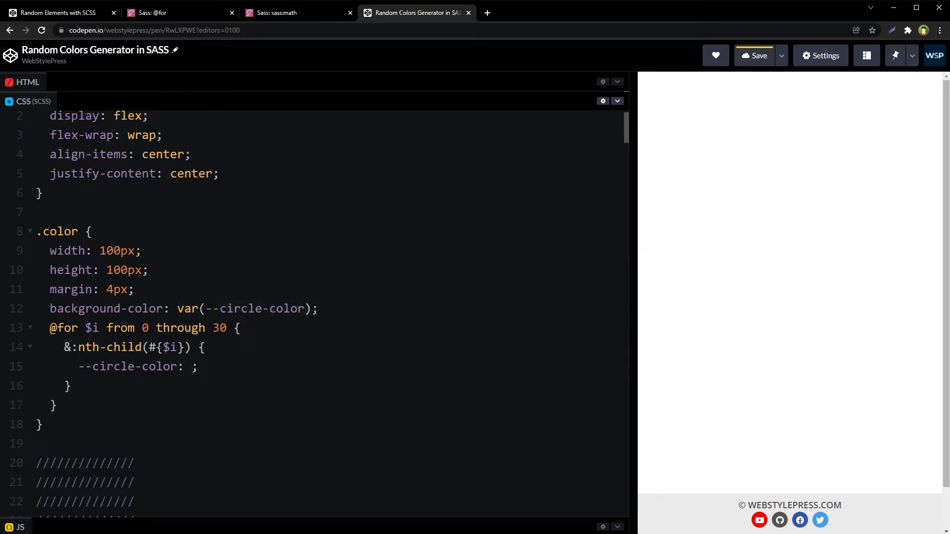
type("rgba()")
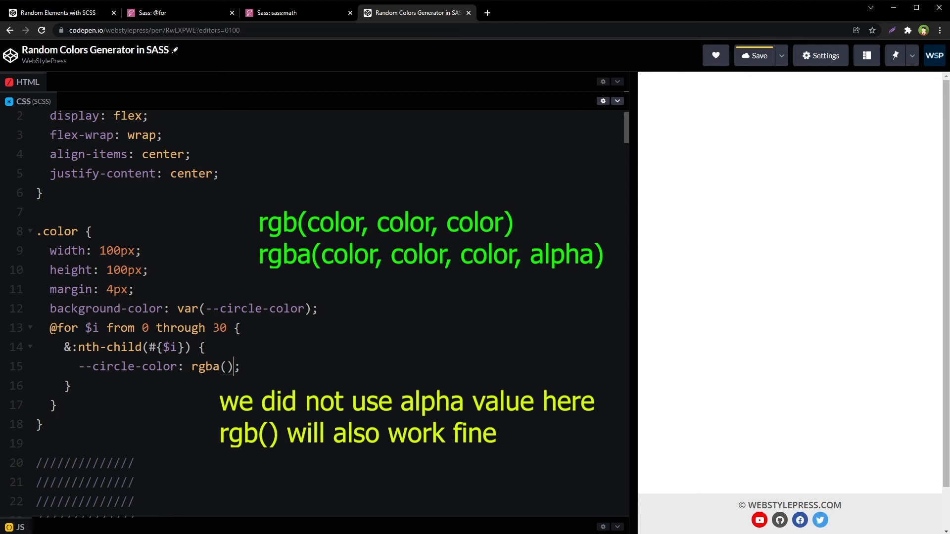
type("c")
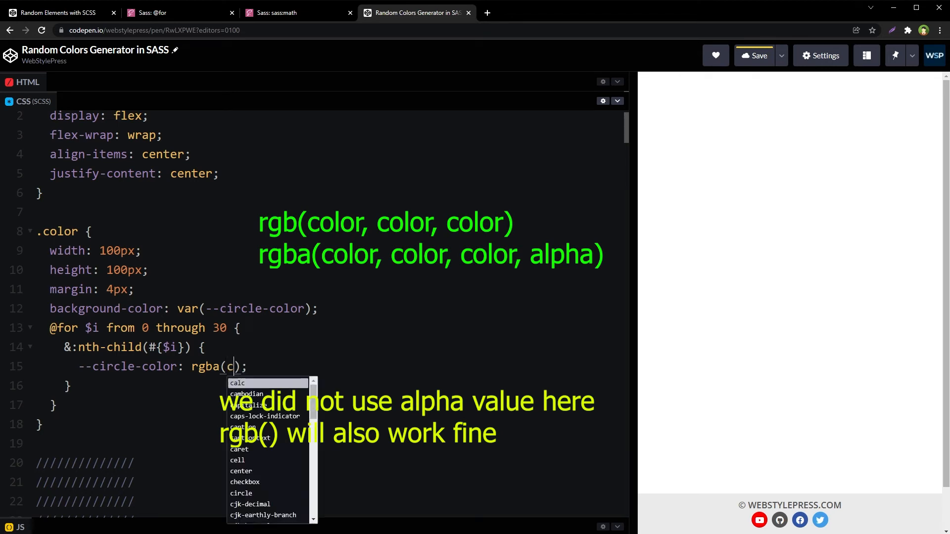
type("olor,")
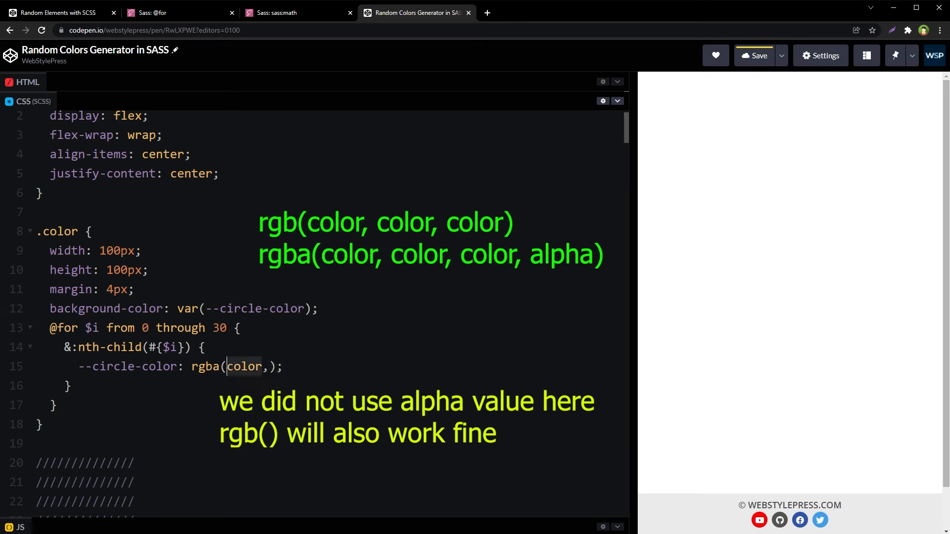
type("color,")
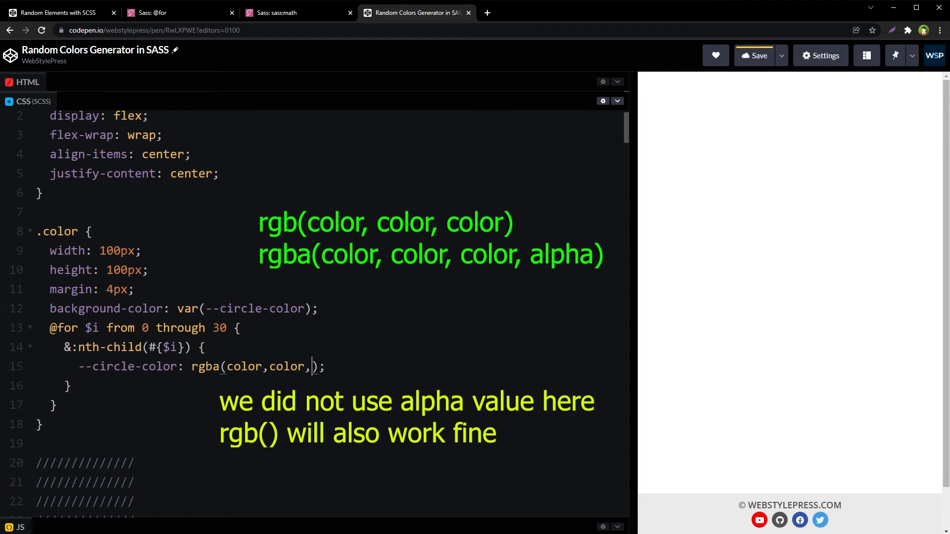
type("color")
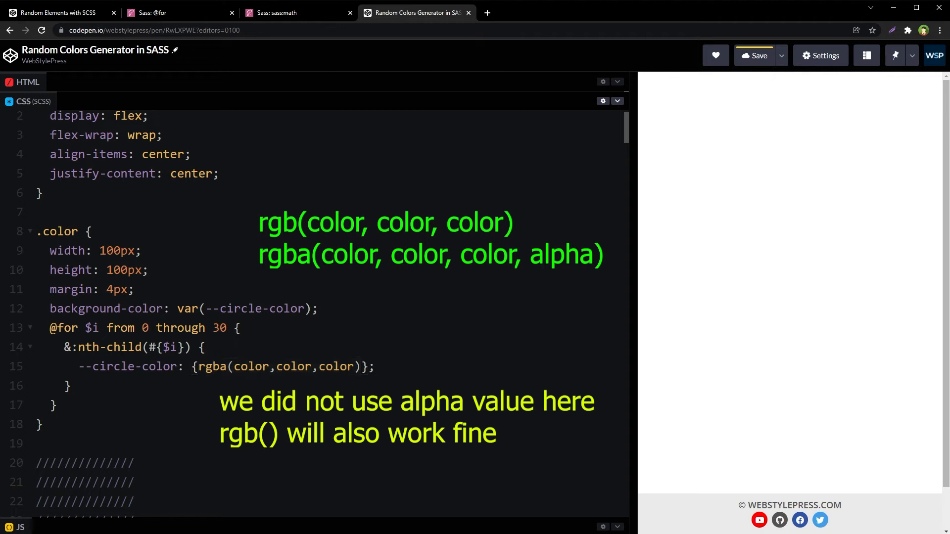
type("#")
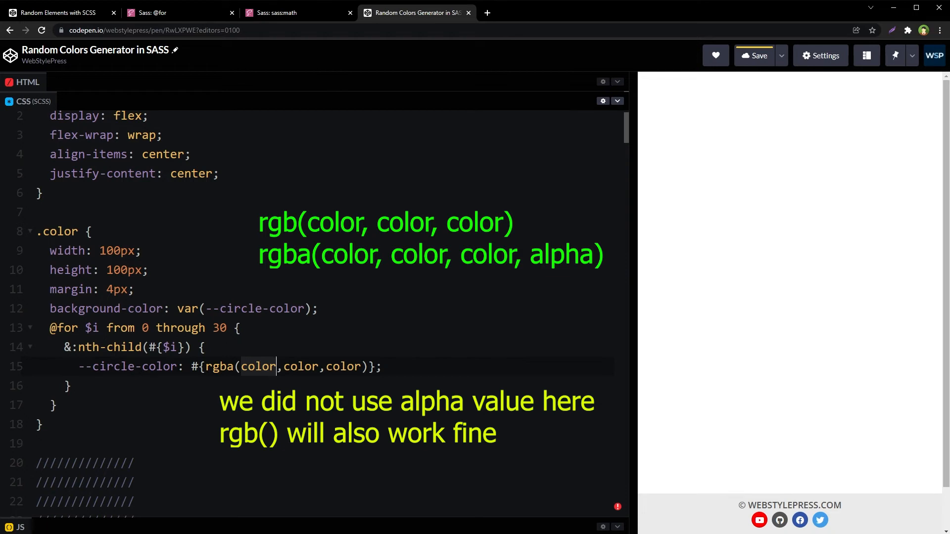
- Replace the rgba color placeholders with random(255) for each channel
type("rando")
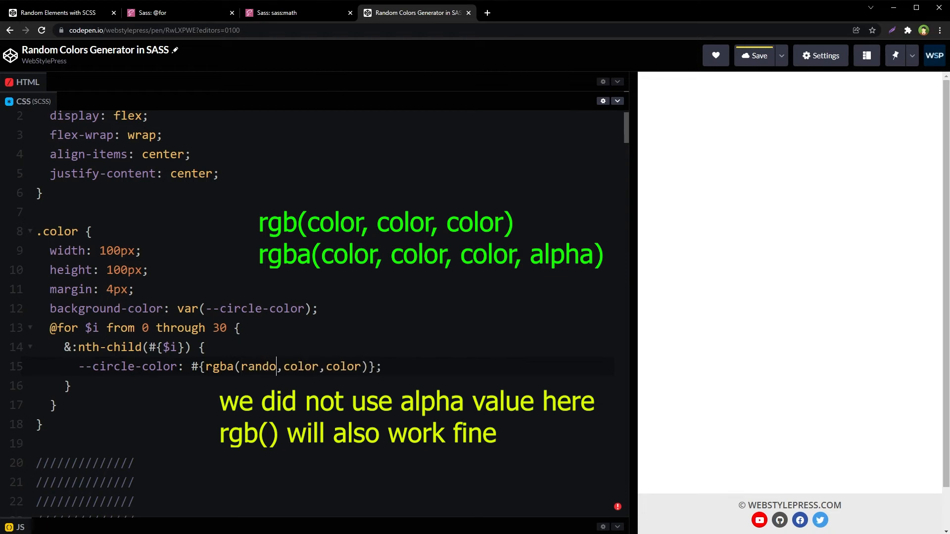
type("m()")
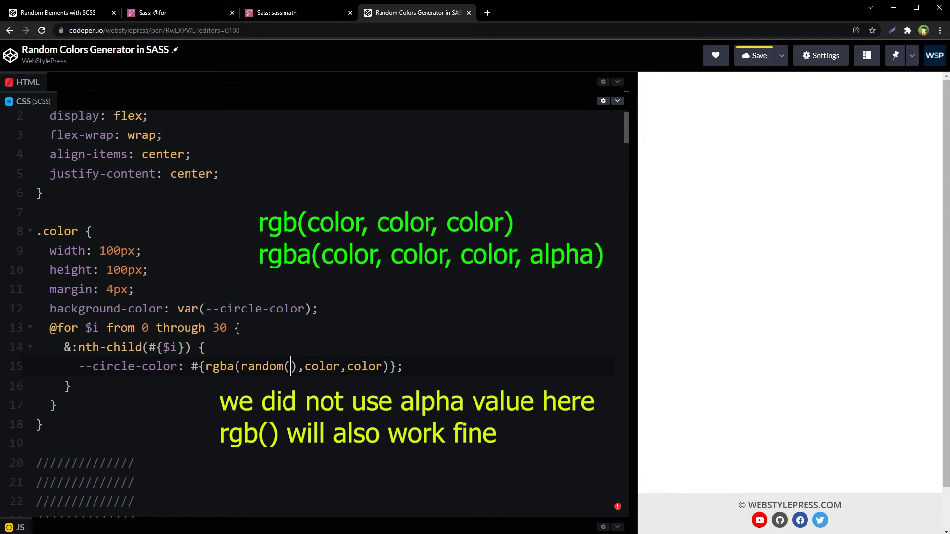
type("255")
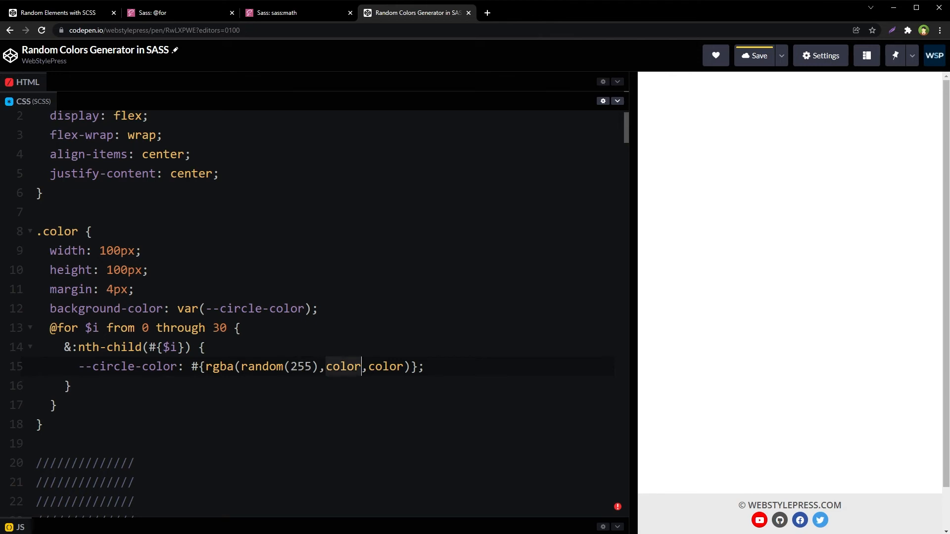
type("random(255),random(255")
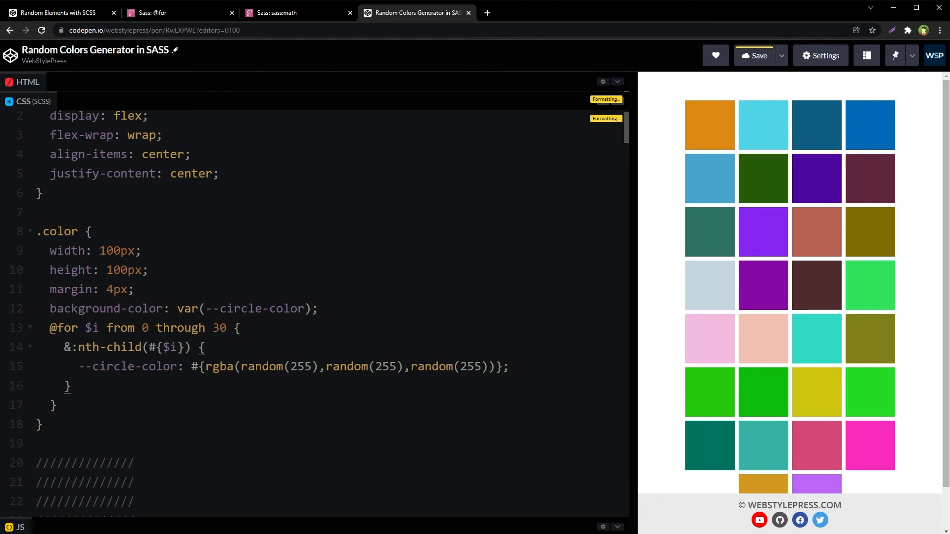
- Format the SCSS and widen the preview so the squares show in six columns
left_click(753, 55)
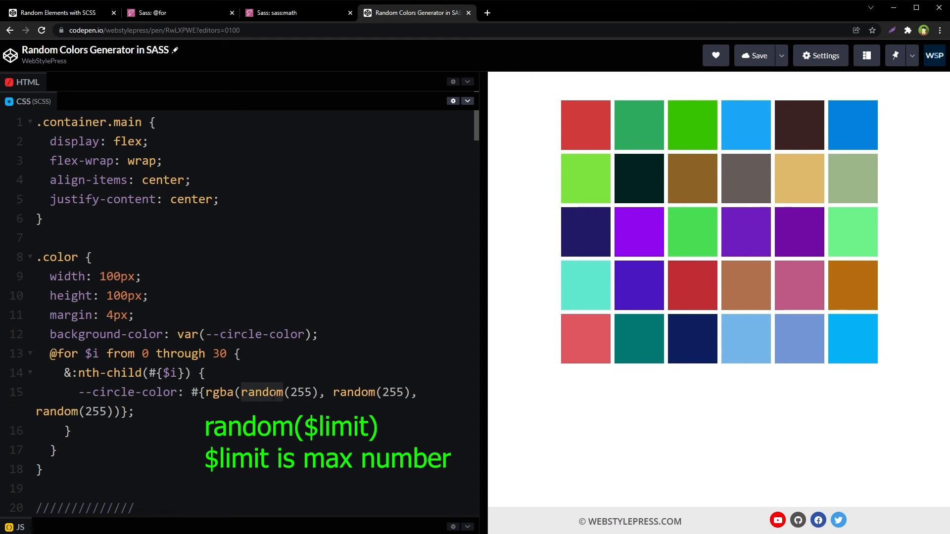
left_click(283, 392)
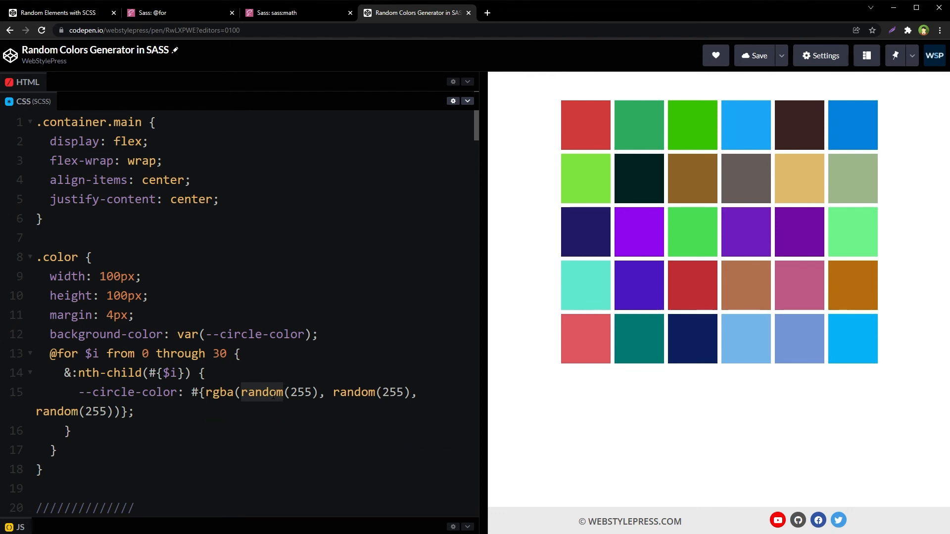
mouse_move(724, 268)
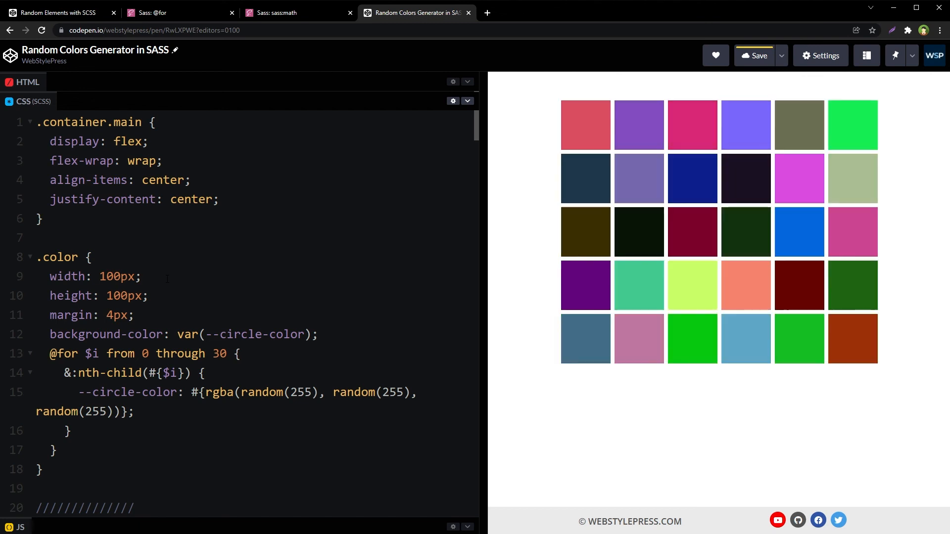
- Re-run the pen for new random square colors and click into the editor
left_click(192, 277)
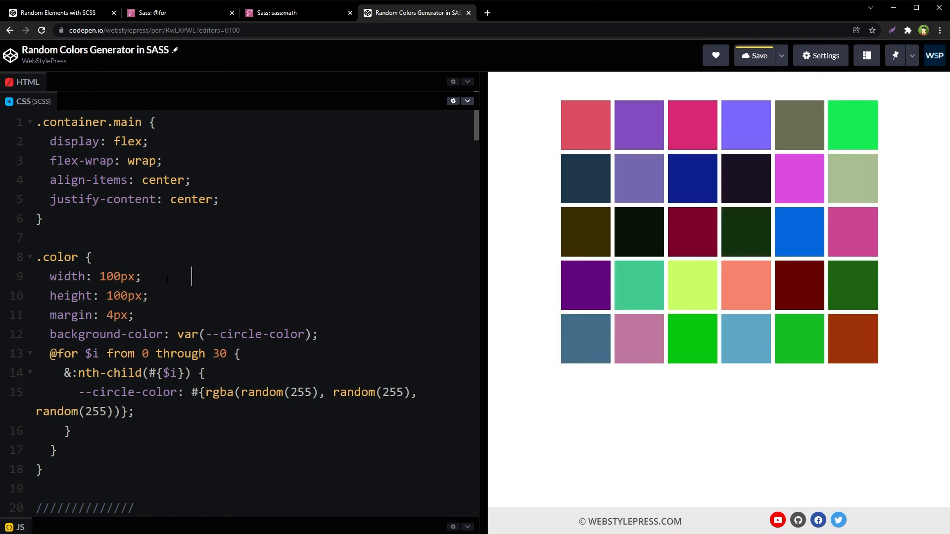